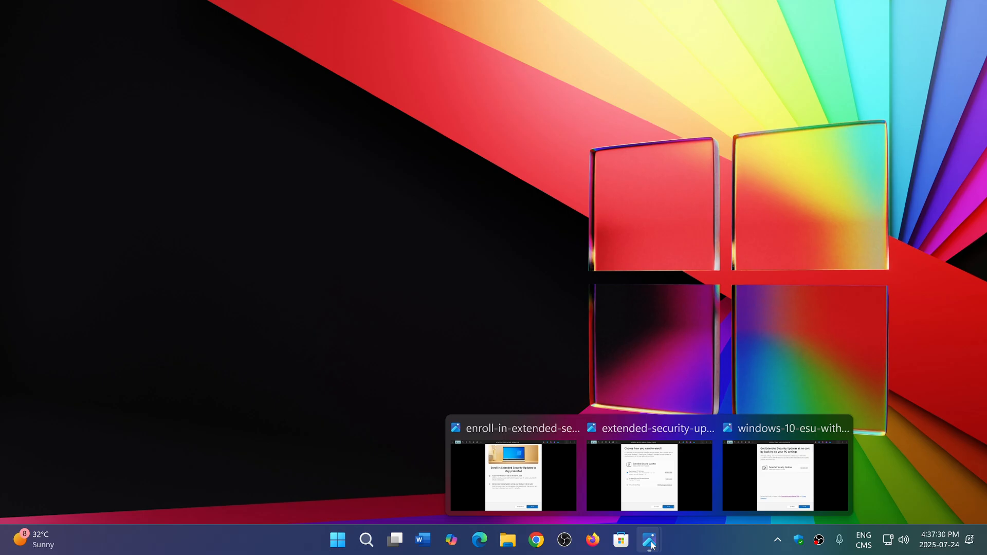
Show the first ESU enrollment step screenshot from the taskbar Photos preview
{"action": "left_click", "coordinate": [512, 476]}
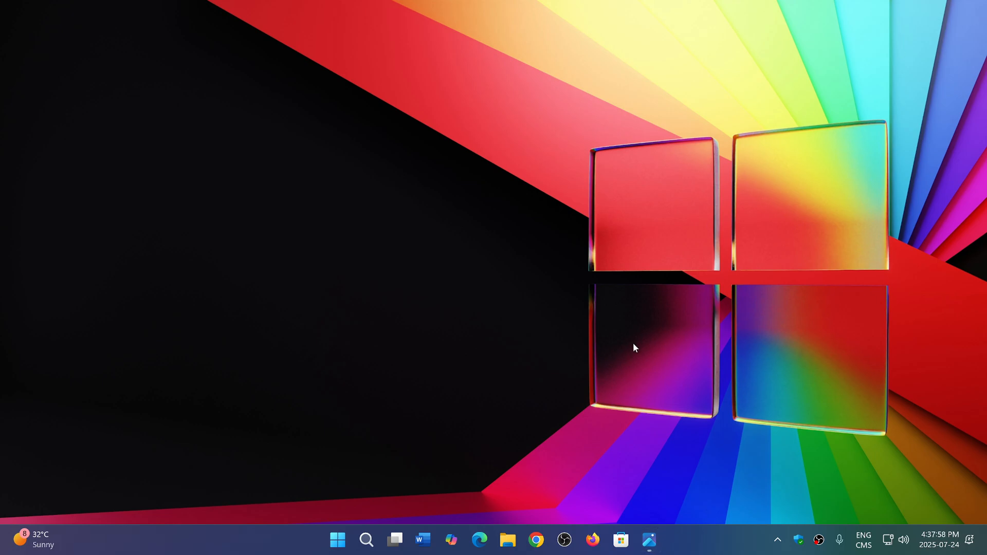
{"action": "mouse_move", "coordinate": [649, 539]}
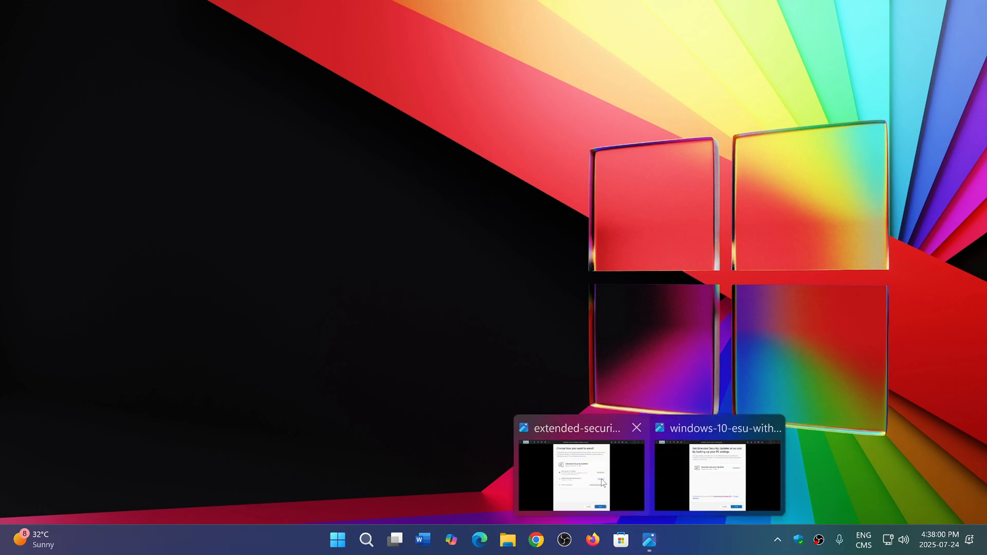
Show the extended-security-updates step screenshot from the taskbar Photos preview
{"action": "left_click", "coordinate": [579, 475]}
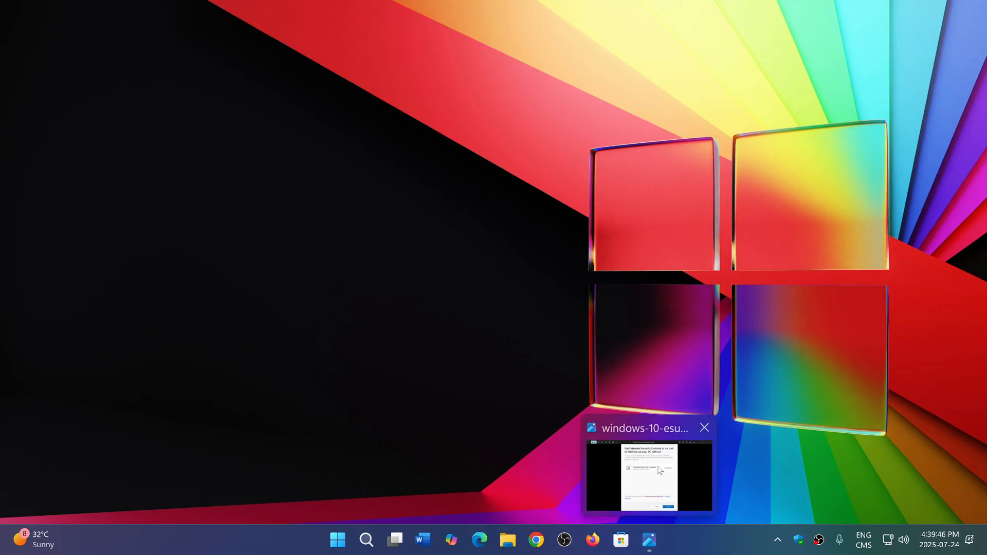
Show the final windows-10-esu no-cost Enroll screenshot from the taskbar Photos preview
{"action": "left_click", "coordinate": [648, 473]}
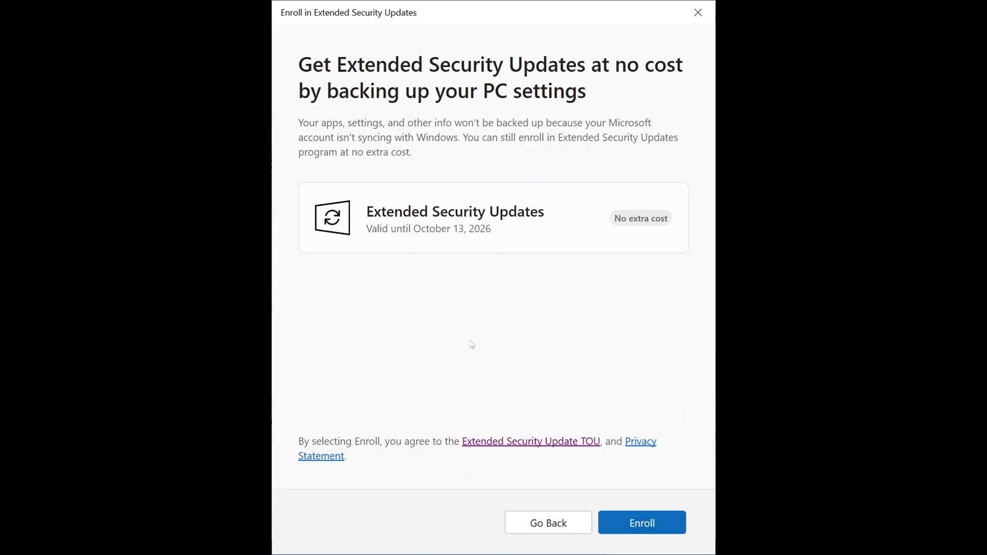
{"action": "mouse_move", "coordinate": [685, 354]}
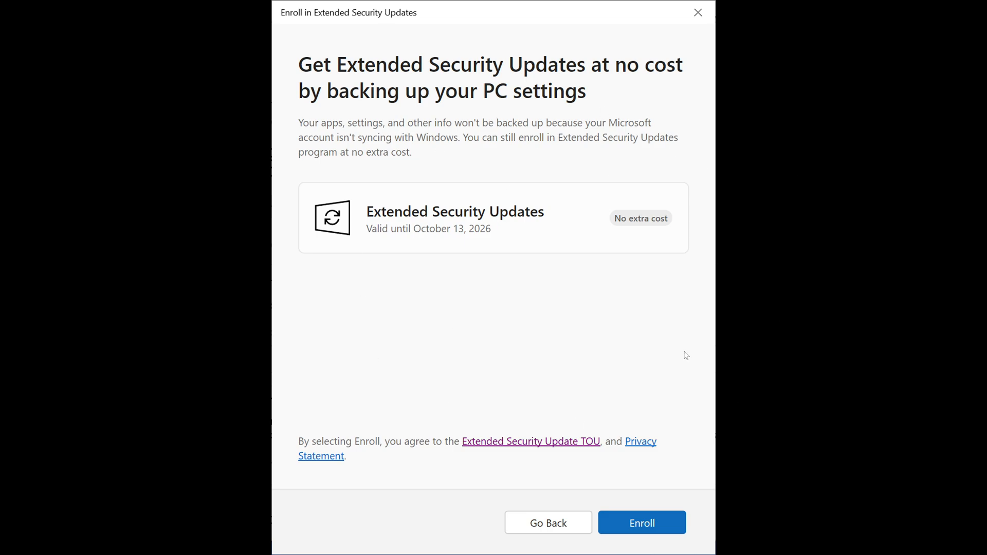
{"action": "mouse_move", "coordinate": [502, 218]}
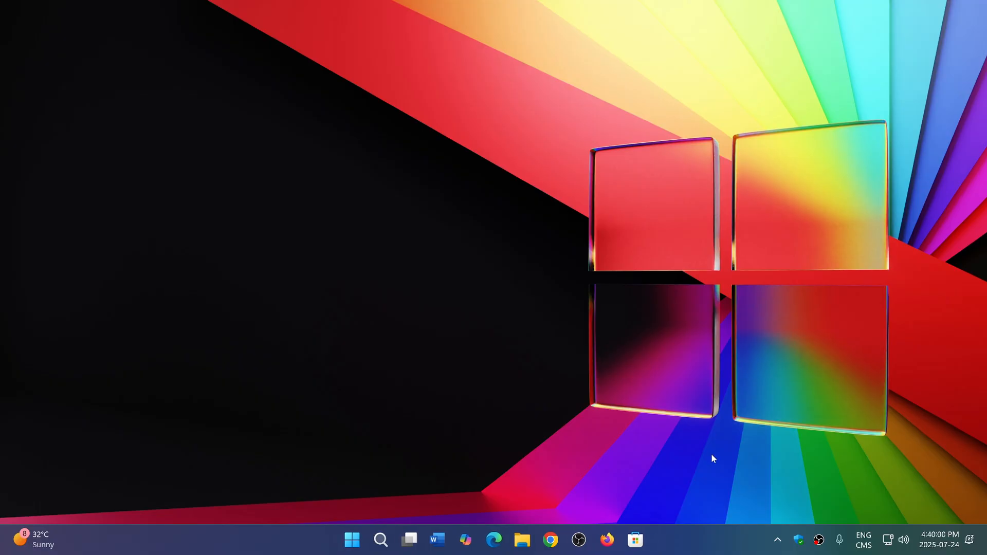
{"action": "mouse_move", "coordinate": [727, 553]}
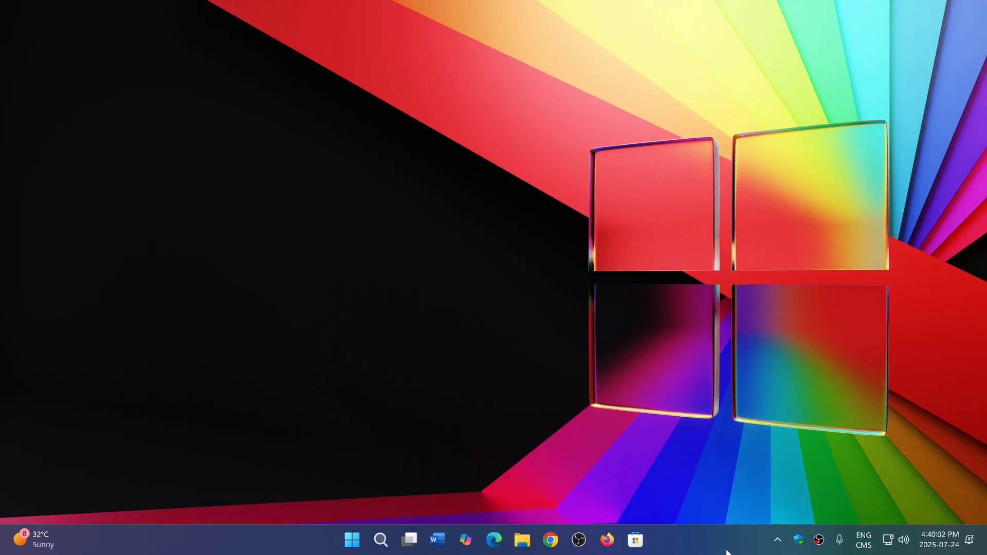